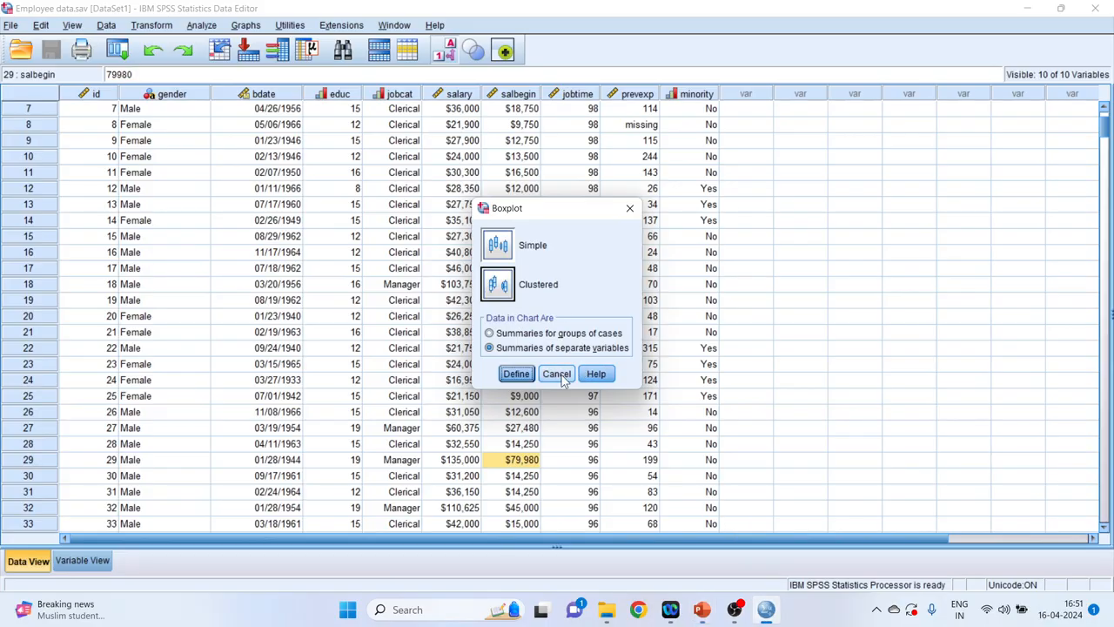
- Cancel the boxplot type chooser and inspect the bdate, educ, jobcat and salary columns
click(556, 373)
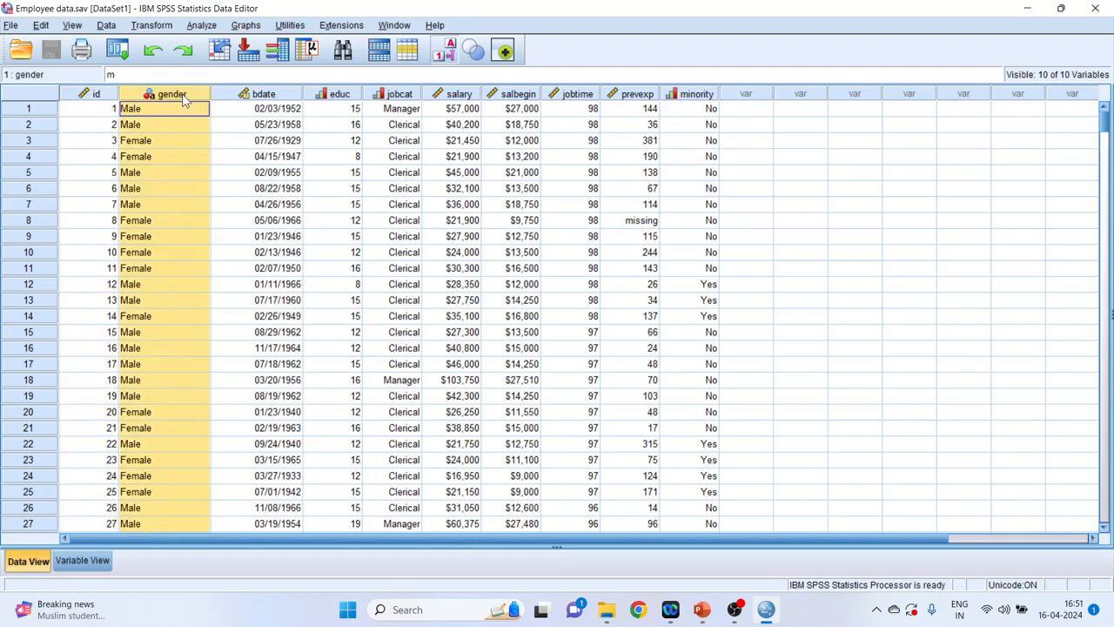
mouse_move(266, 93)
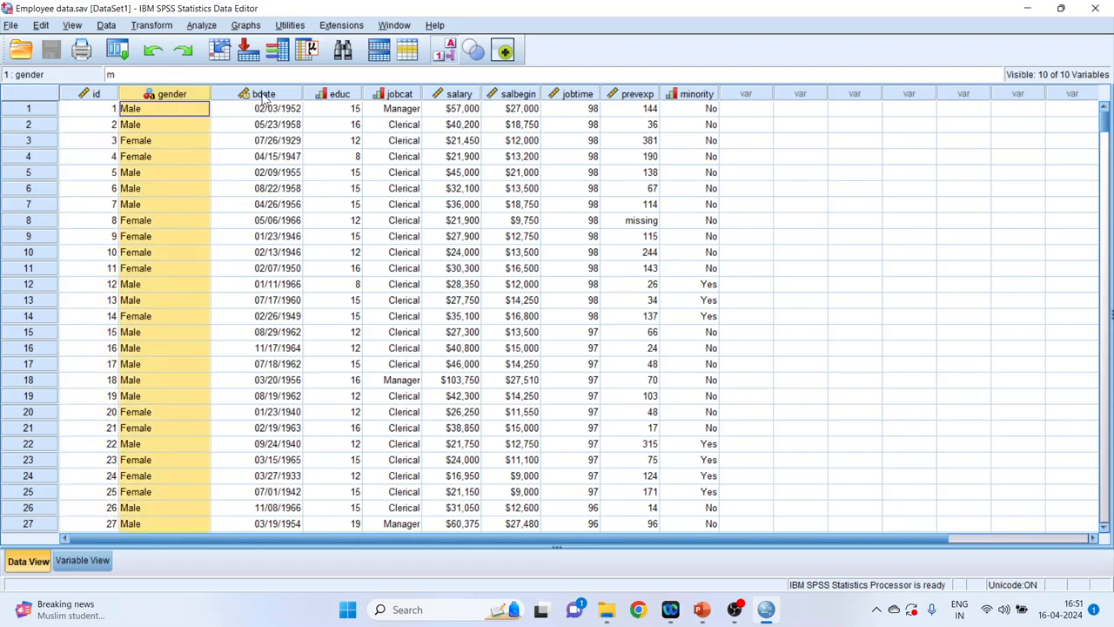
click(277, 107)
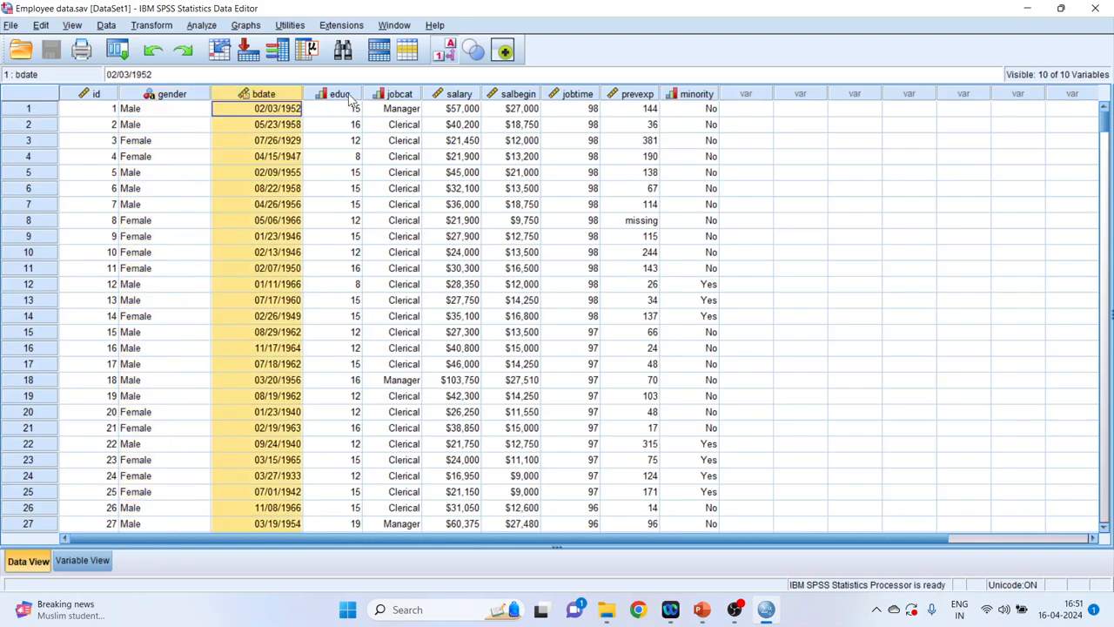
click(340, 108)
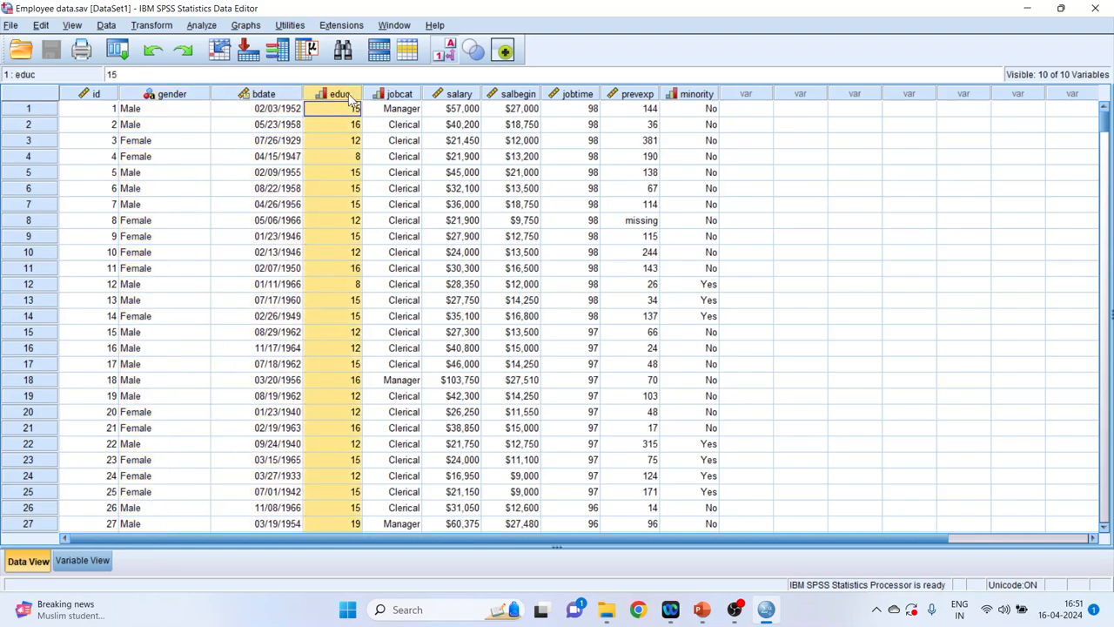
click(401, 108)
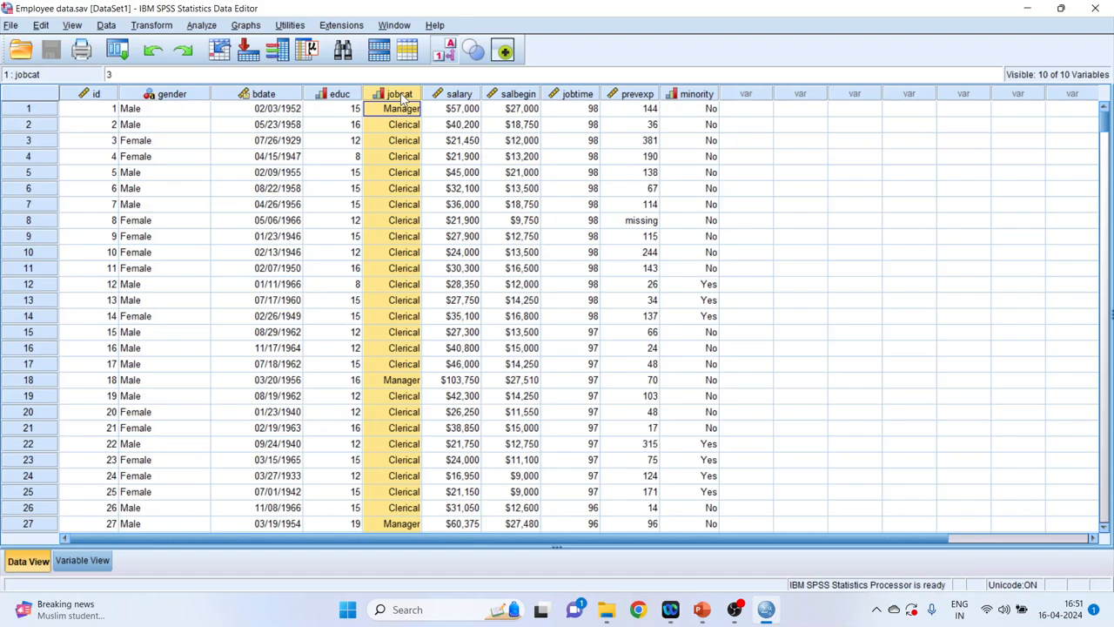
click(459, 108)
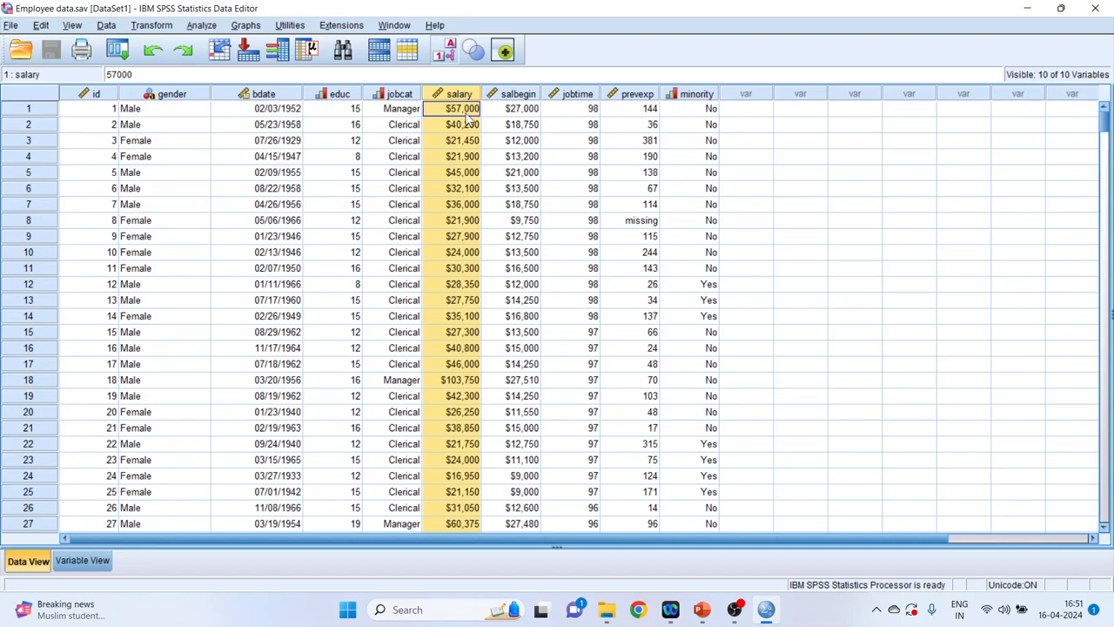
- Inspect the salbegin, jobtime, prevexp and minority columns of the employee data
click(520, 108)
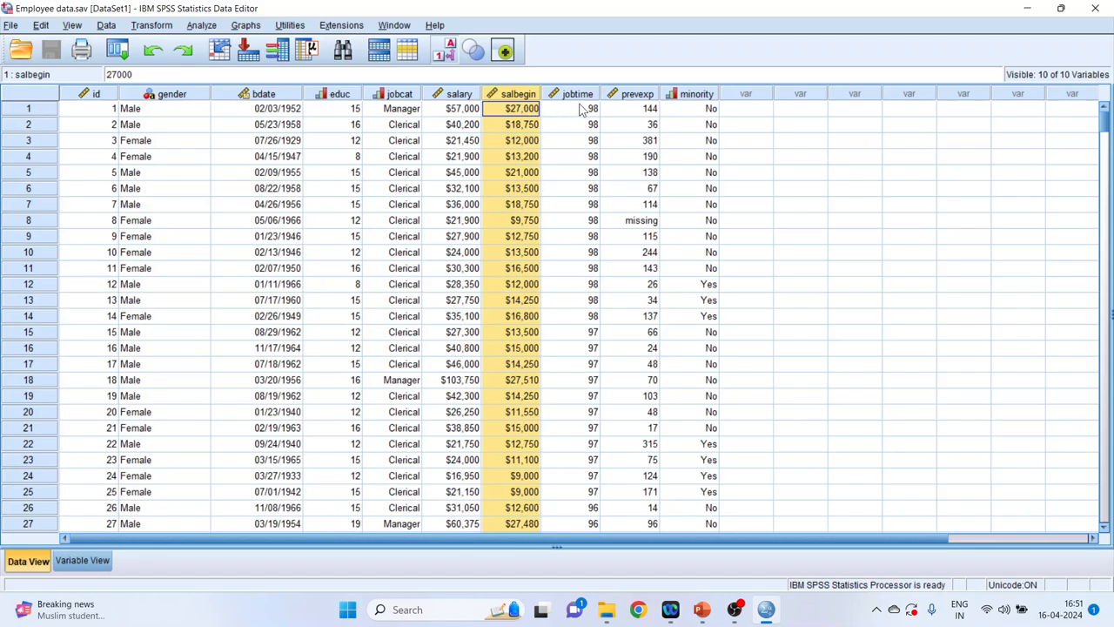
click(578, 108)
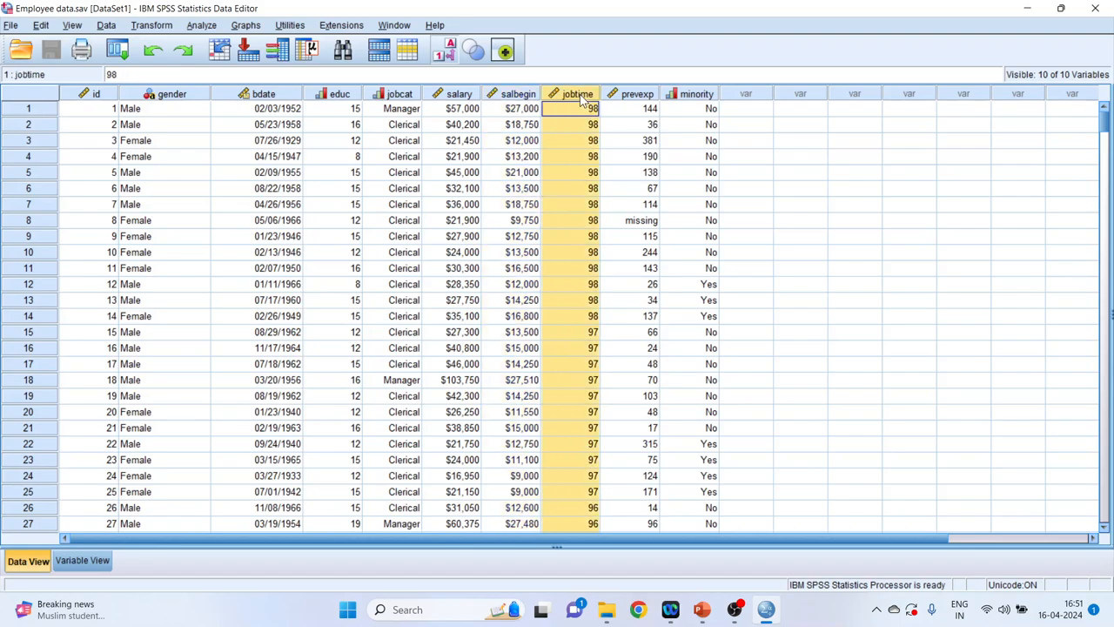
click(641, 108)
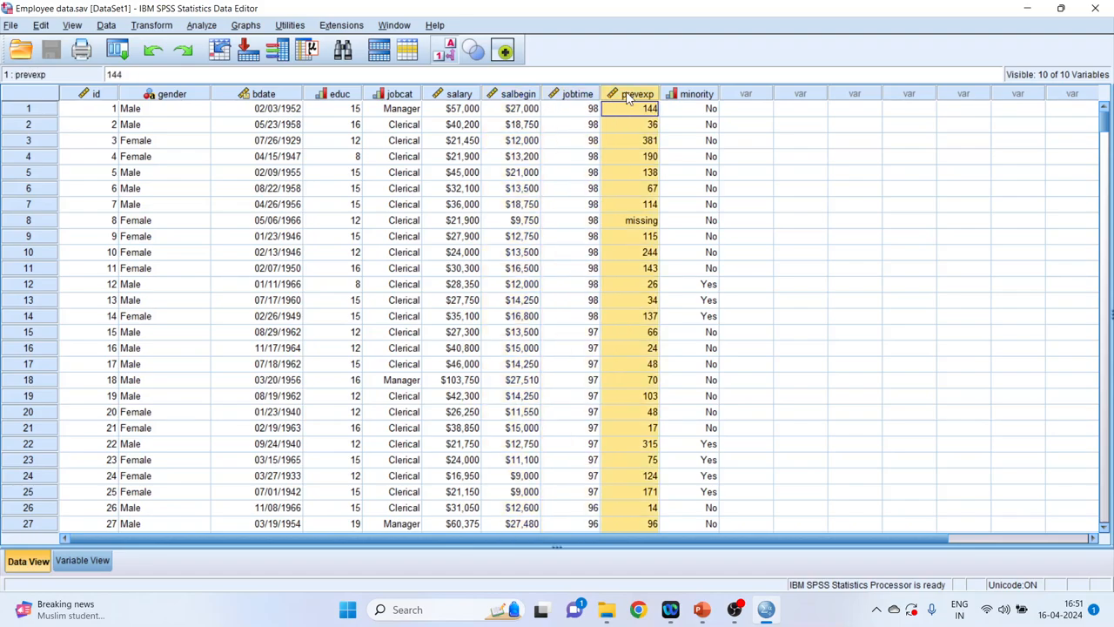
mouse_move(692, 108)
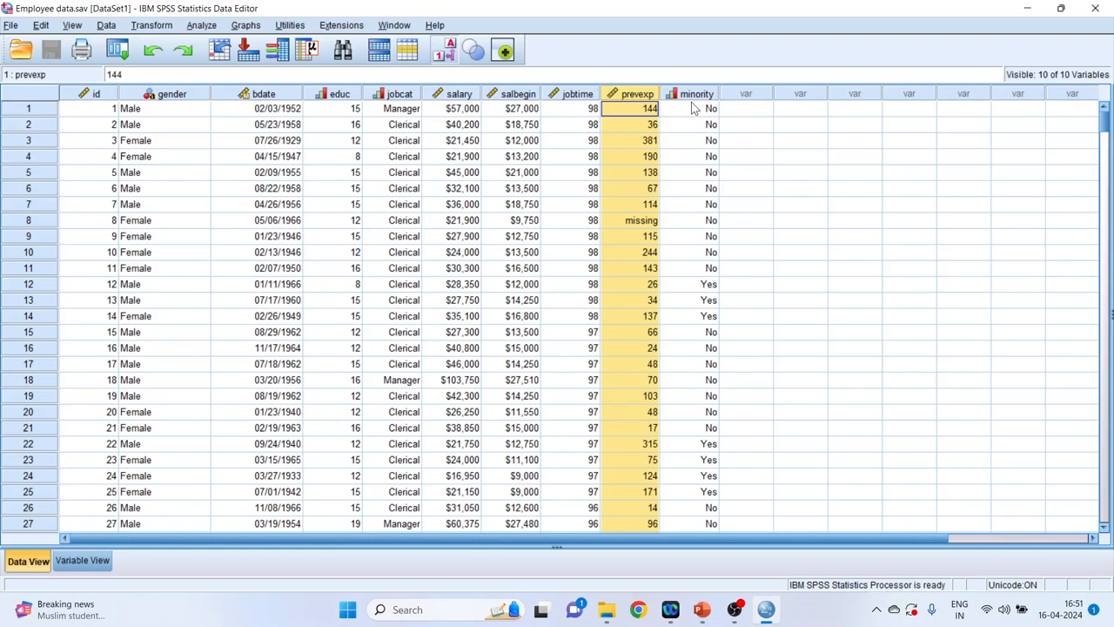
click(692, 108)
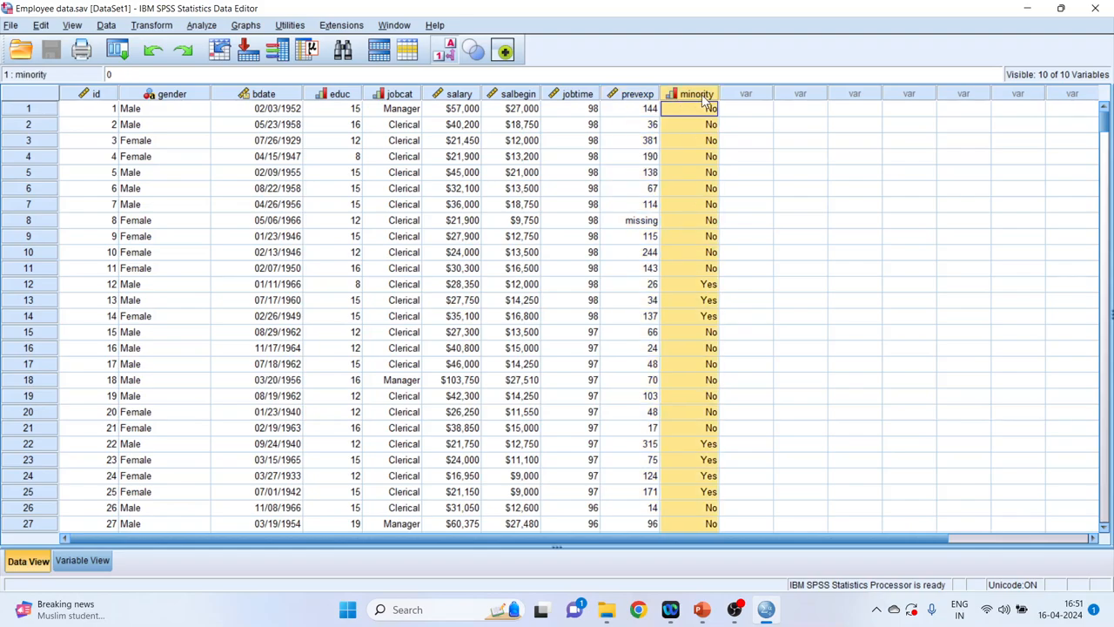
click(746, 140)
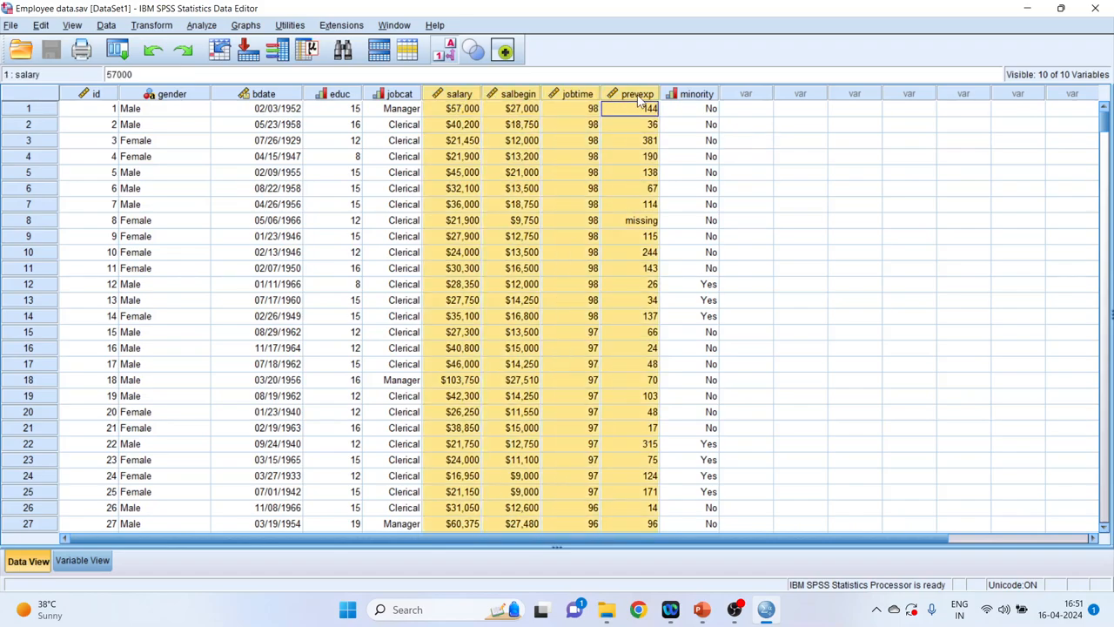
- Start a clustered boxplot of summaries of separate variables from the legacy Graphs dialogs
click(799, 188)
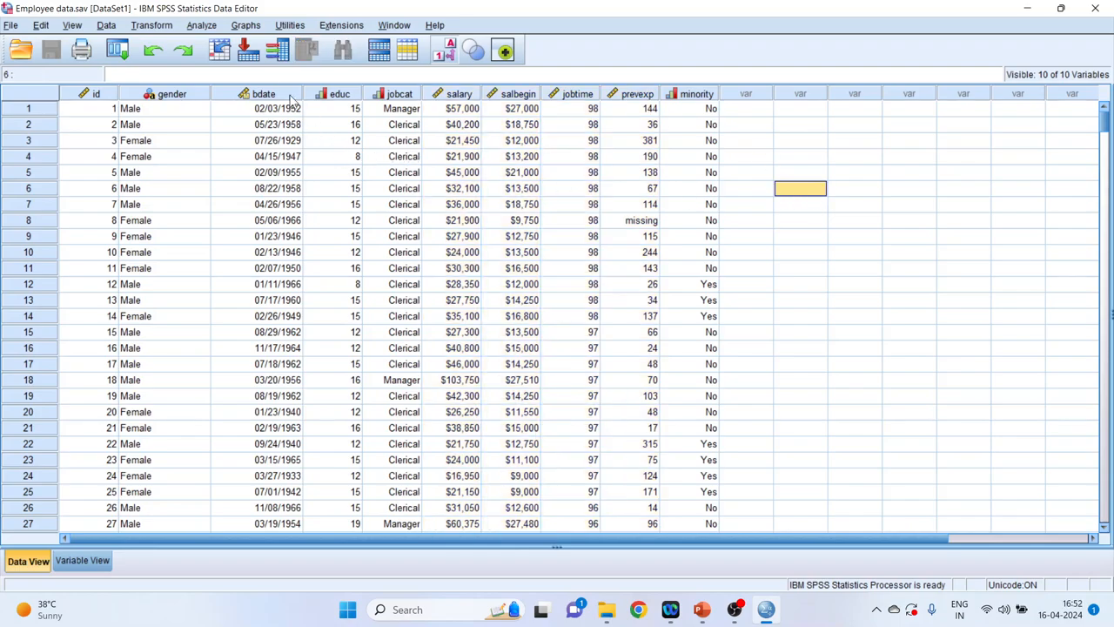
click(243, 24)
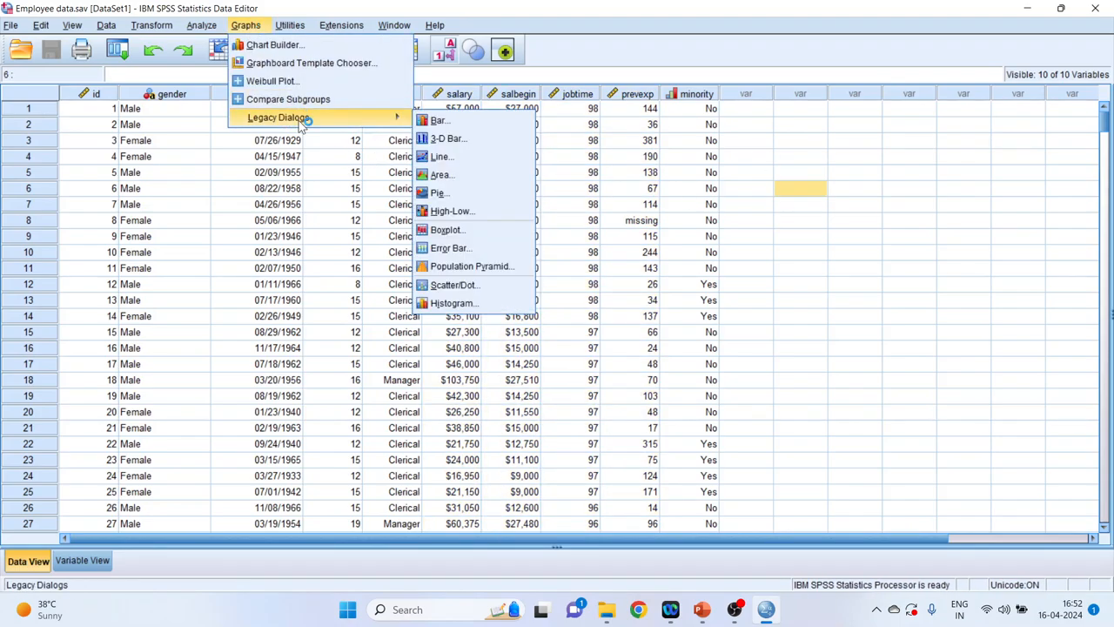
click(446, 229)
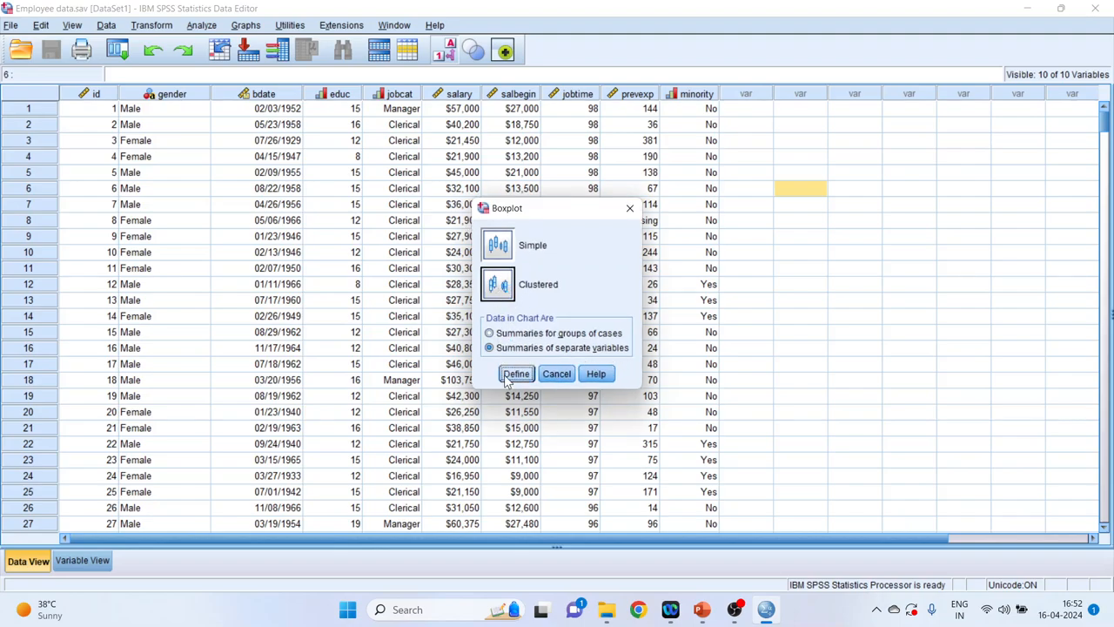
click(516, 373)
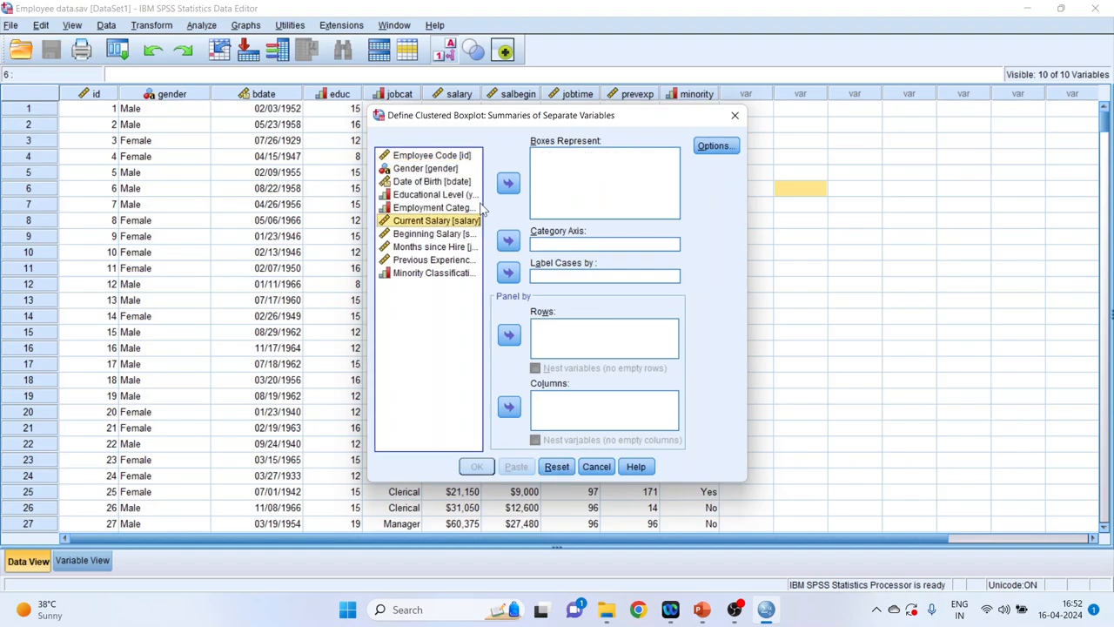
- Box Current Salary and Beginning Salary with Gender on the category axis, and run it
click(508, 183)
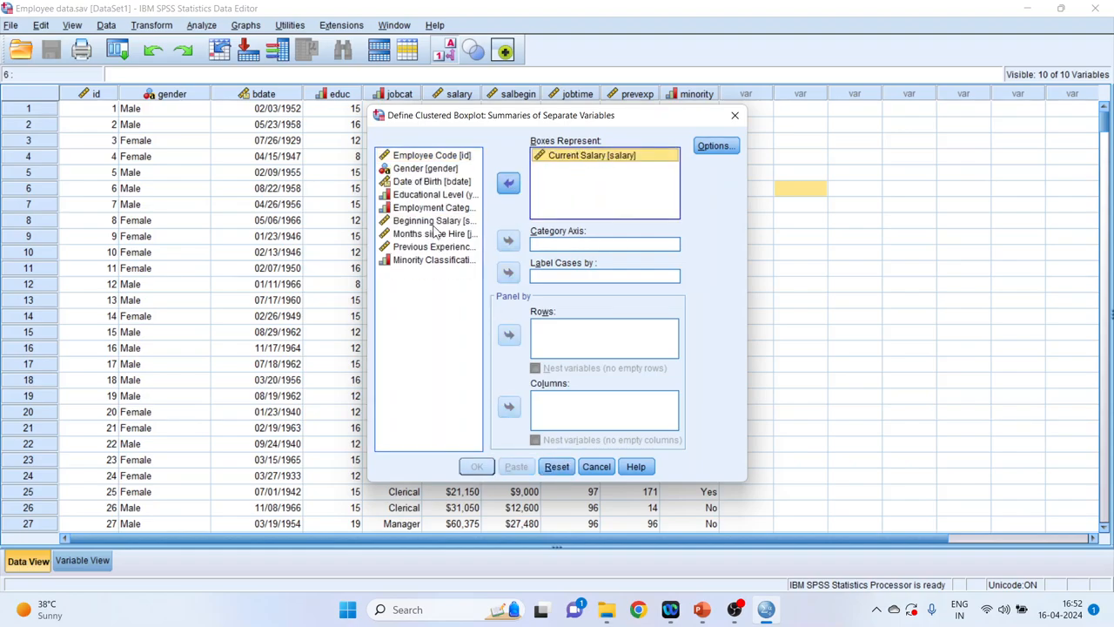
click(508, 183)
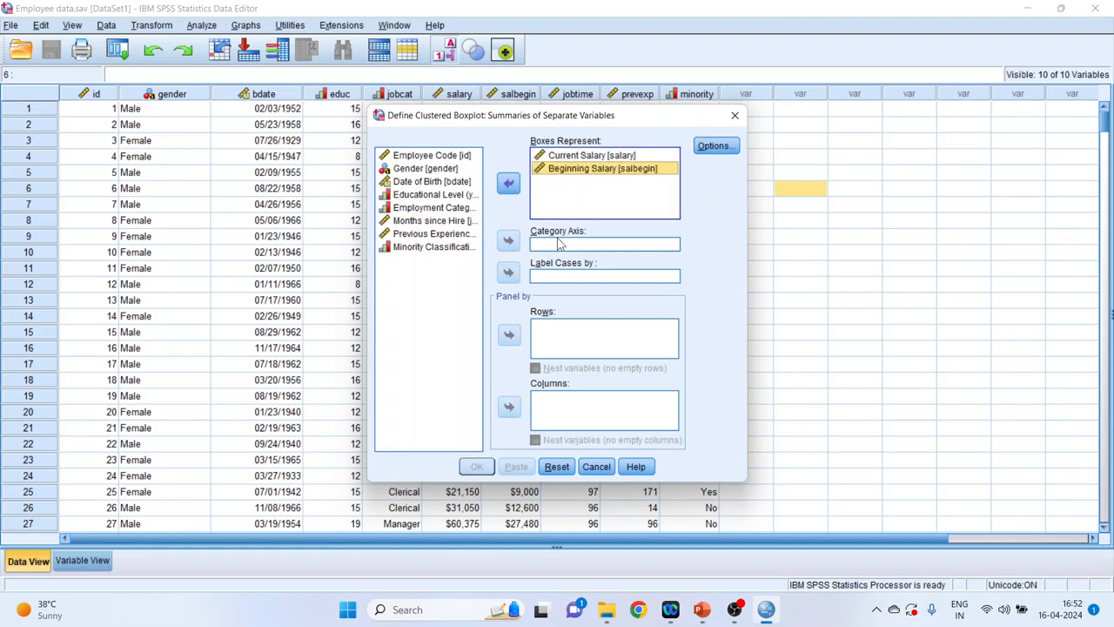
click(432, 168)
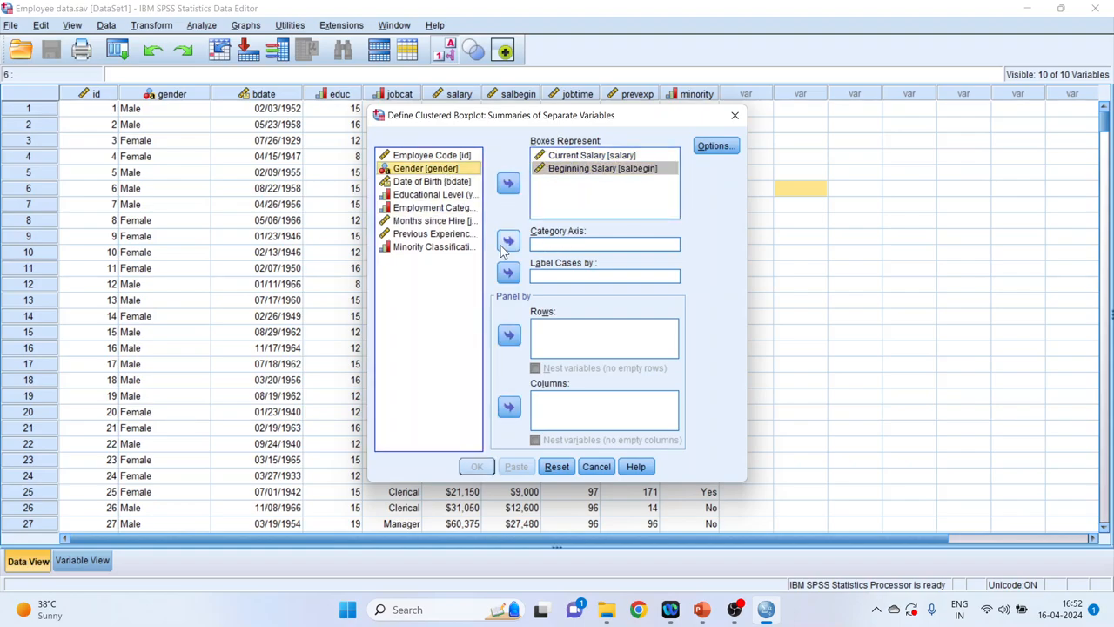
click(477, 467)
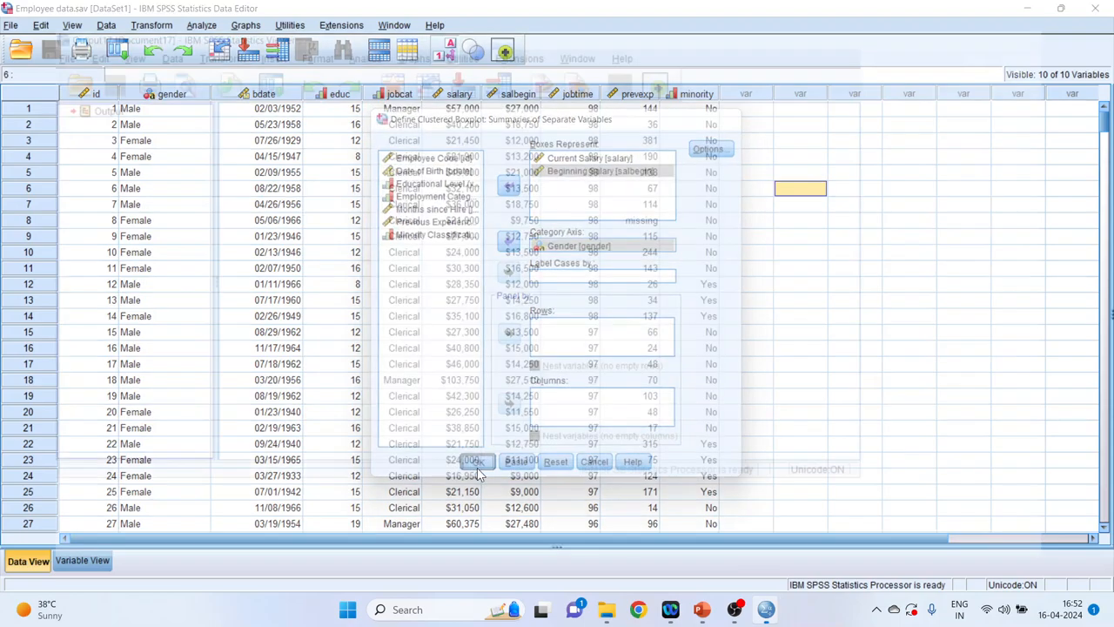
- View the clustered salary-by-gender boxplot in the output viewer and recall recent dialogs
click(472, 461)
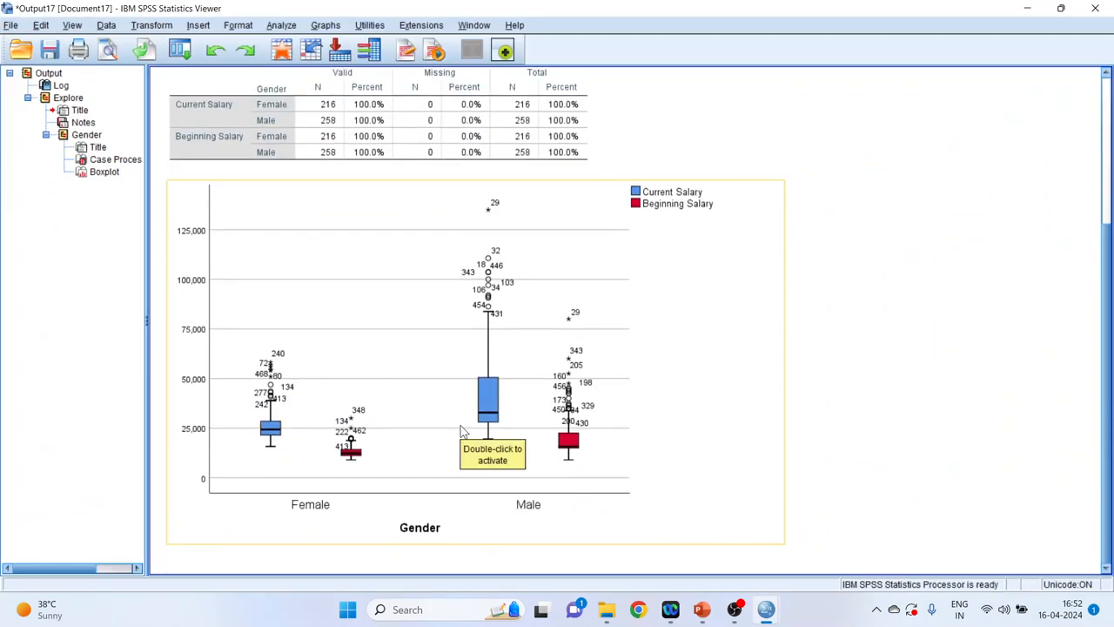
mouse_move(315, 499)
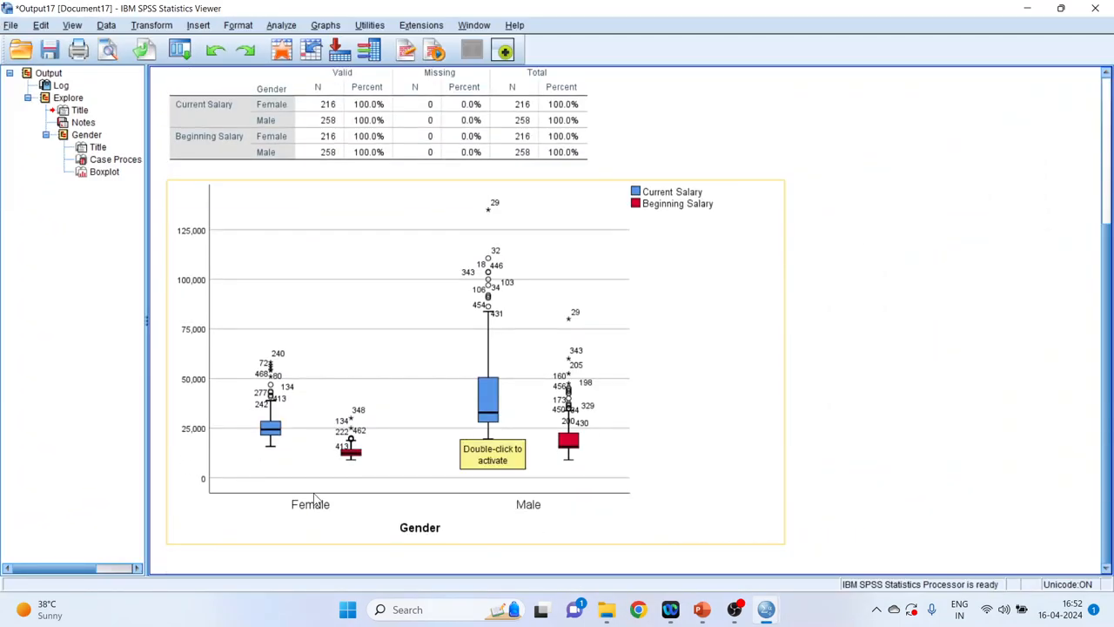
mouse_move(355, 468)
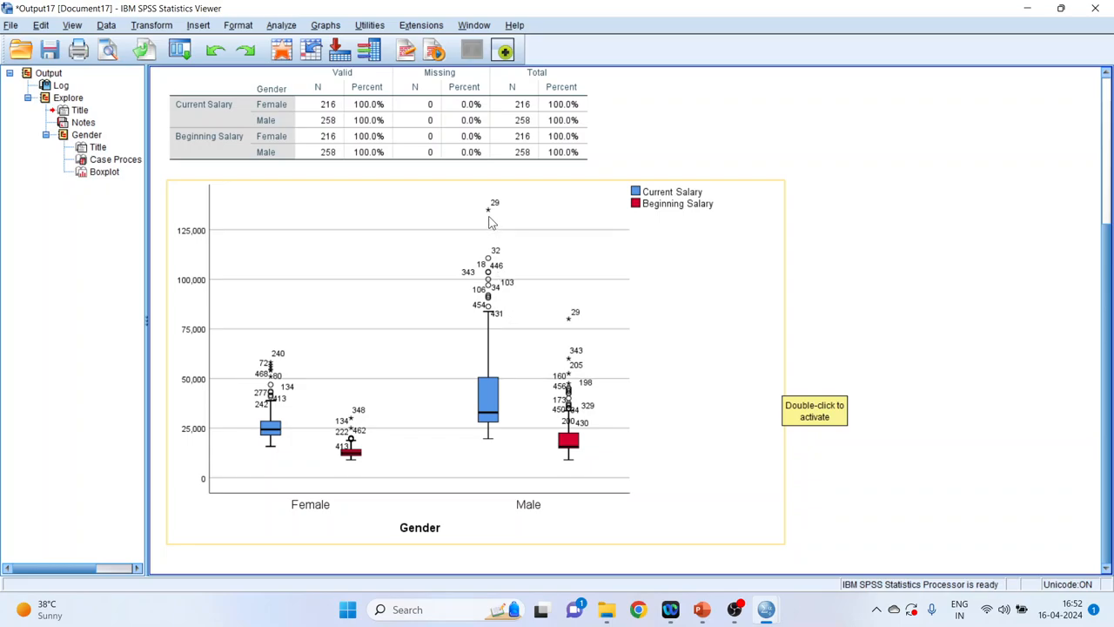
mouse_move(641, 517)
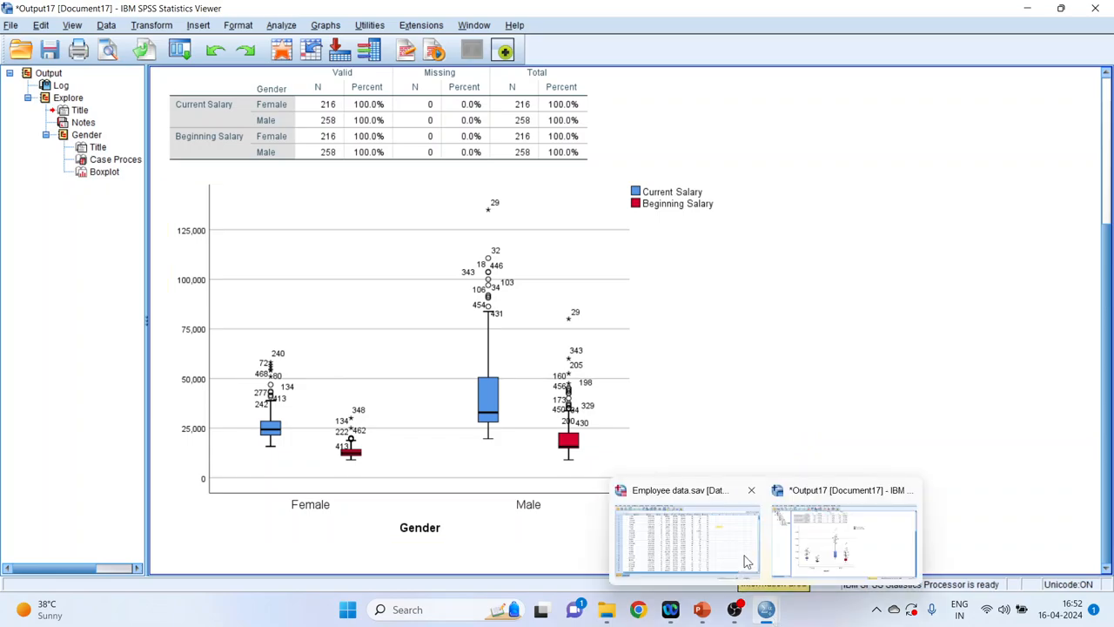
click(687, 540)
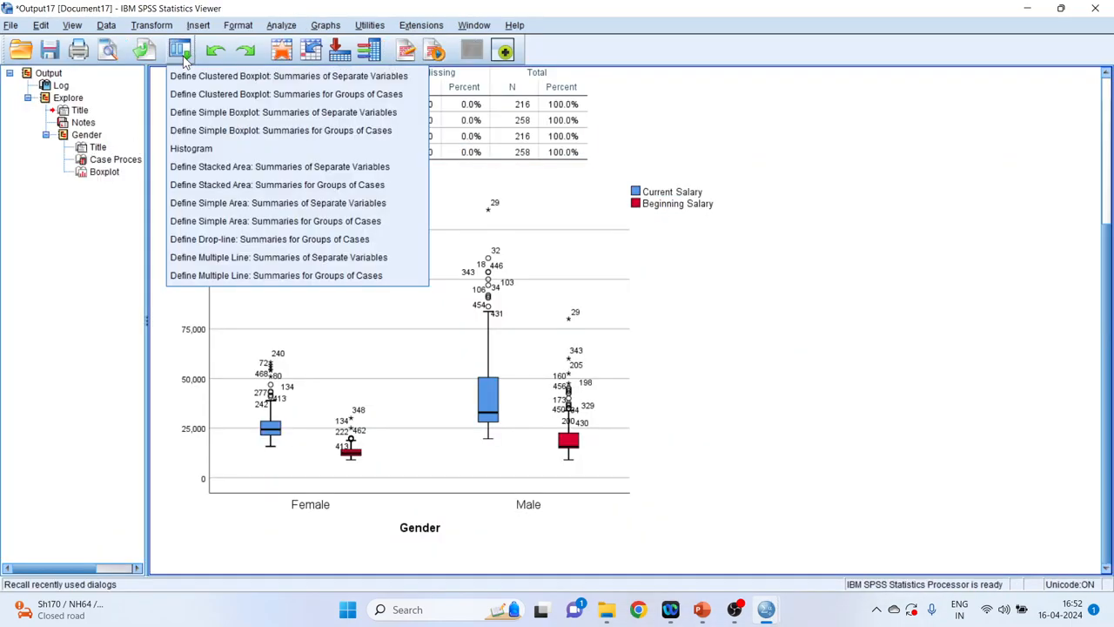
- Rerun the clustered salary boxplot paneled in rows by Minority Classification
click(275, 76)
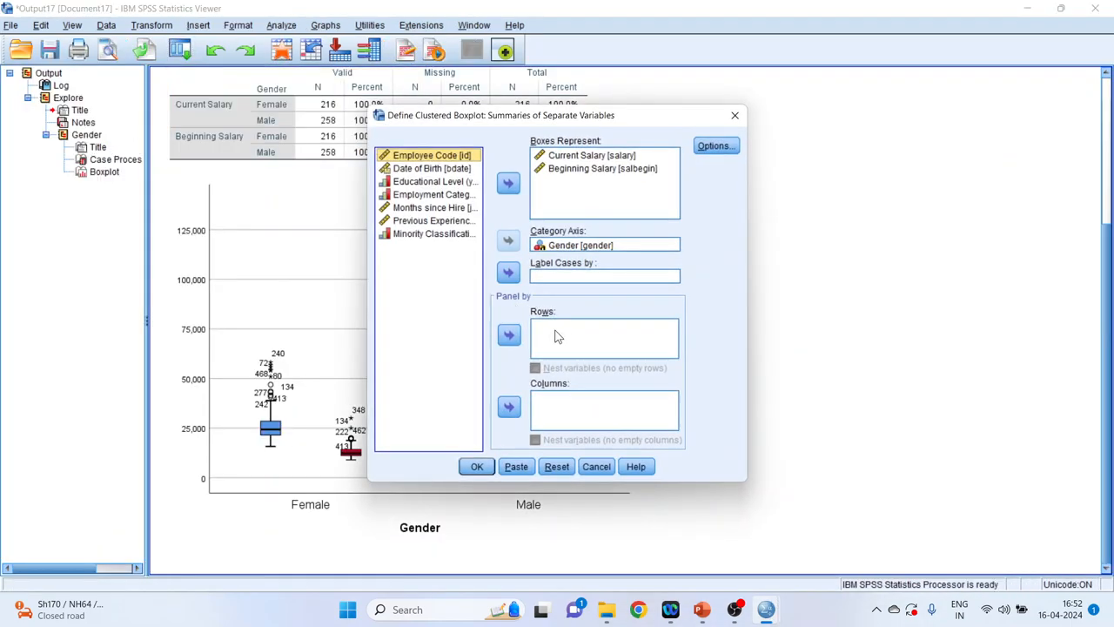
click(434, 233)
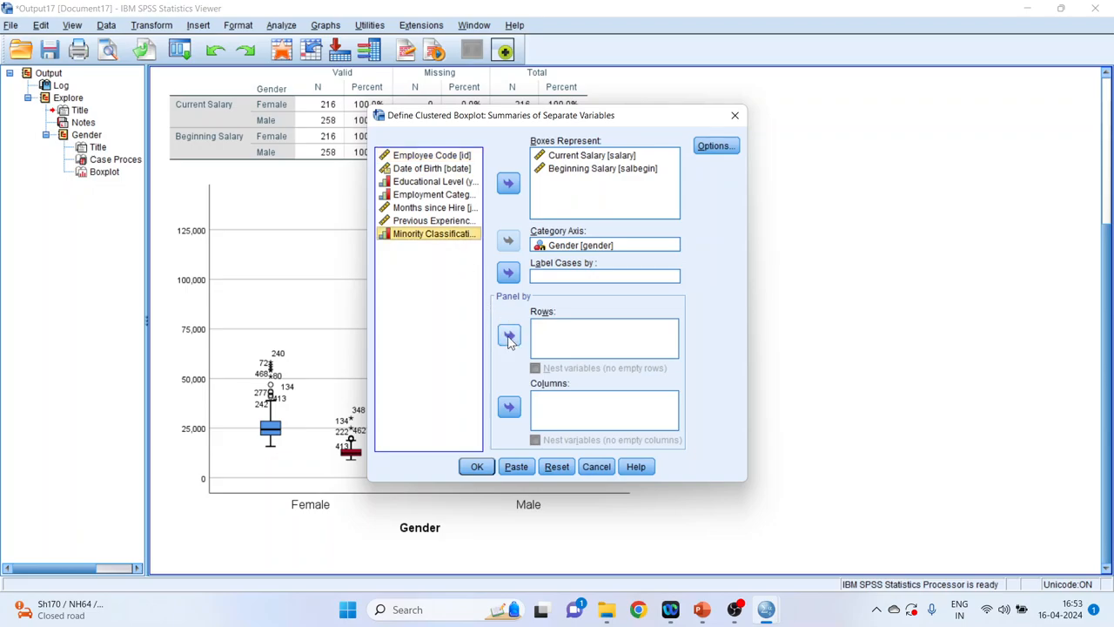
click(509, 335)
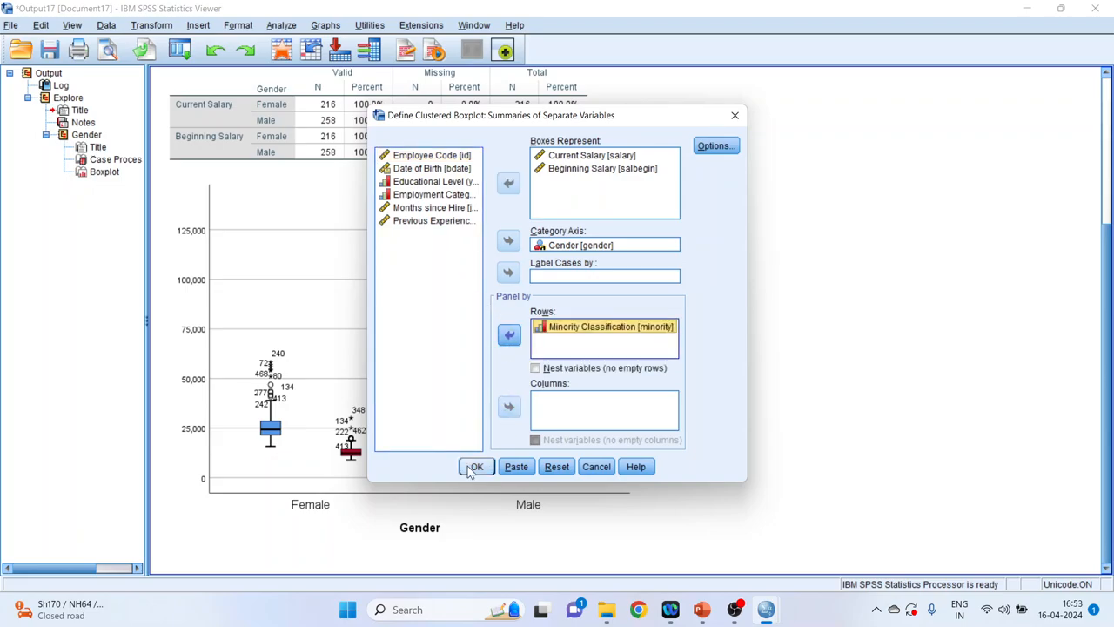
click(476, 467)
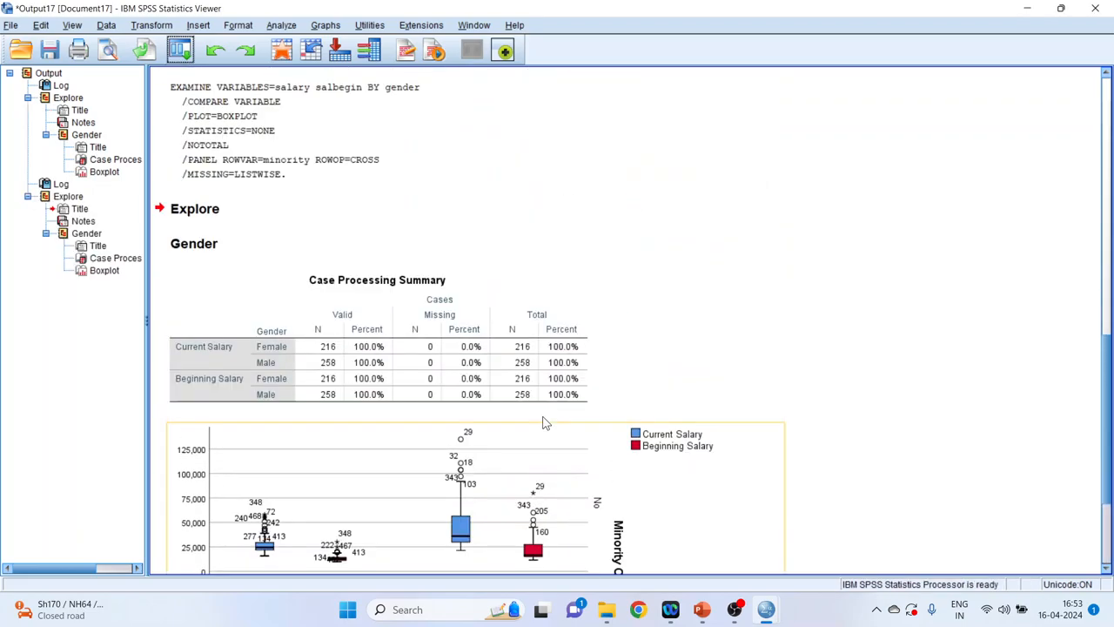
scroll(down, 3)
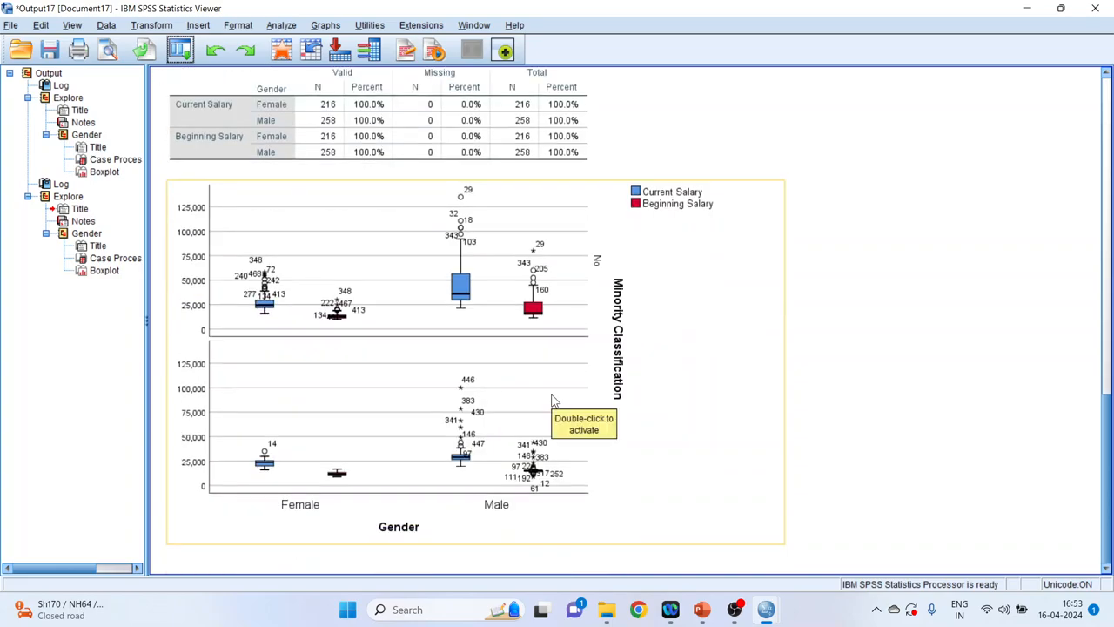
mouse_move(490, 364)
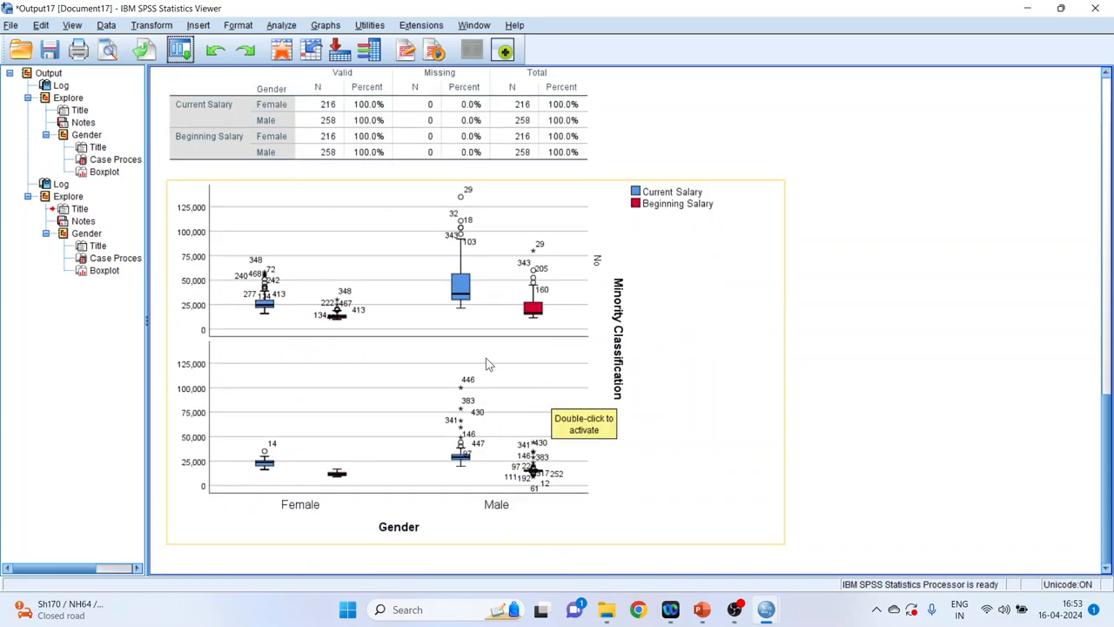
mouse_move(368, 280)
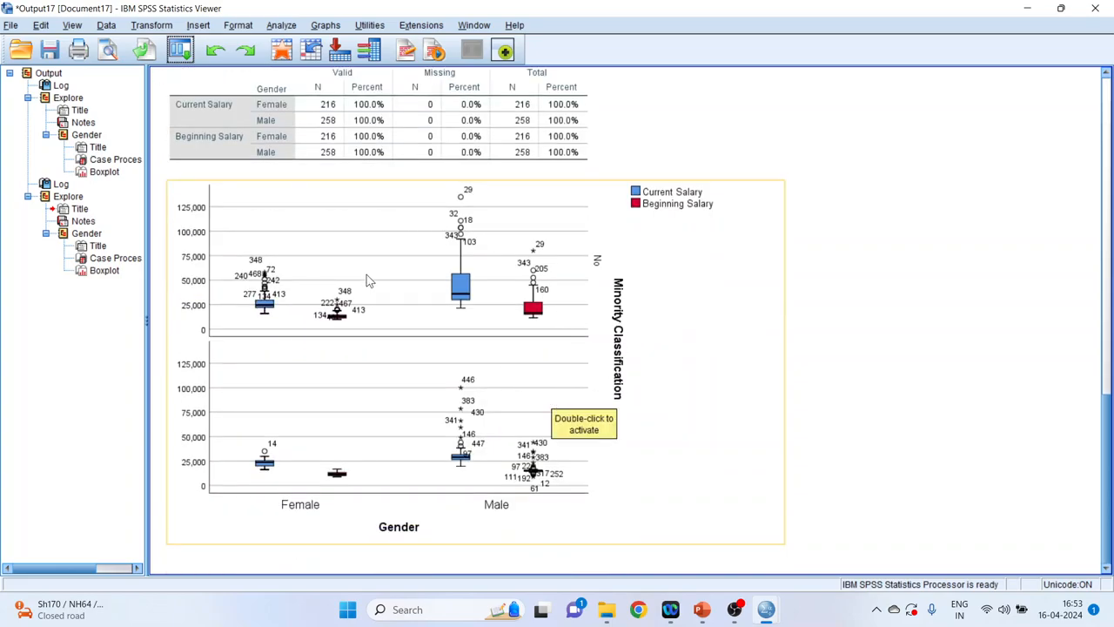
mouse_move(402, 274)
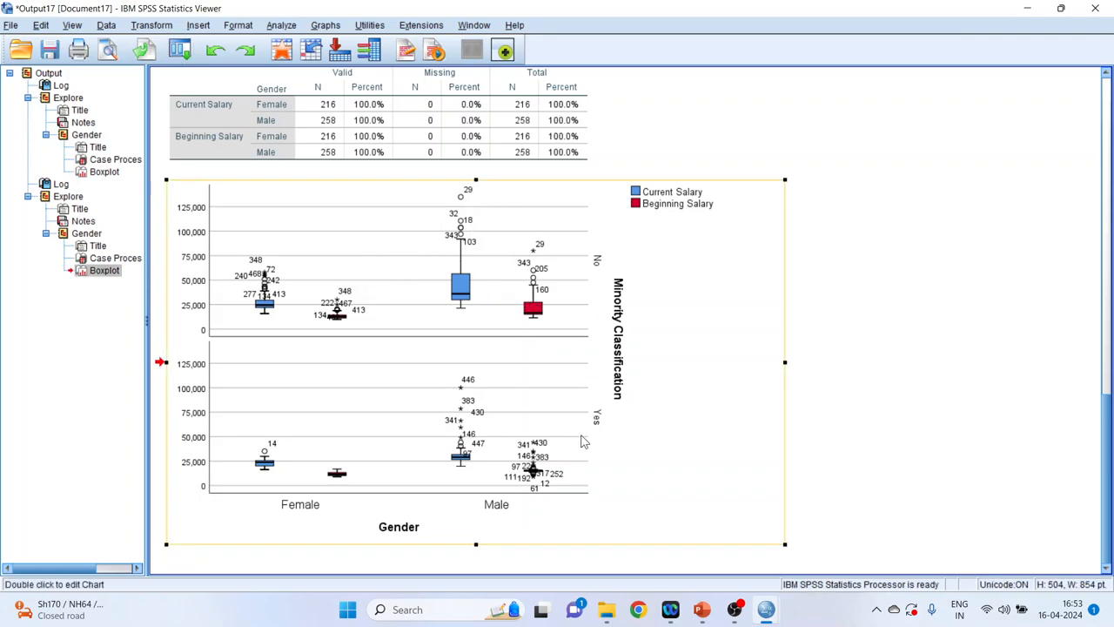
mouse_move(485, 474)
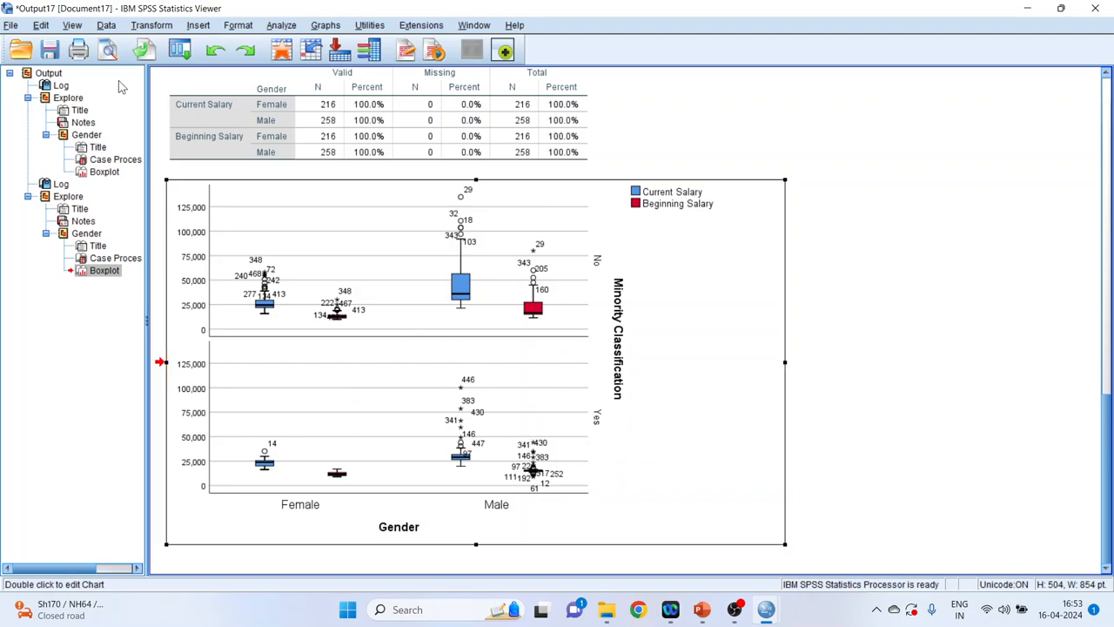
- Rerun the clustered salary boxplot paneled in columns by Minority Classification
click(277, 49)
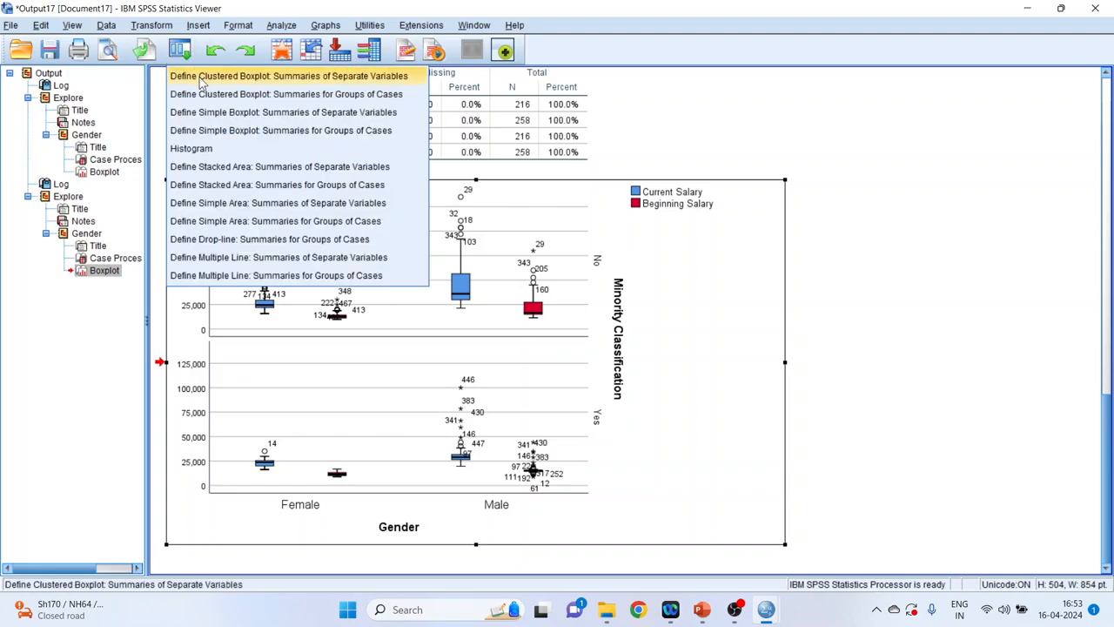
click(288, 76)
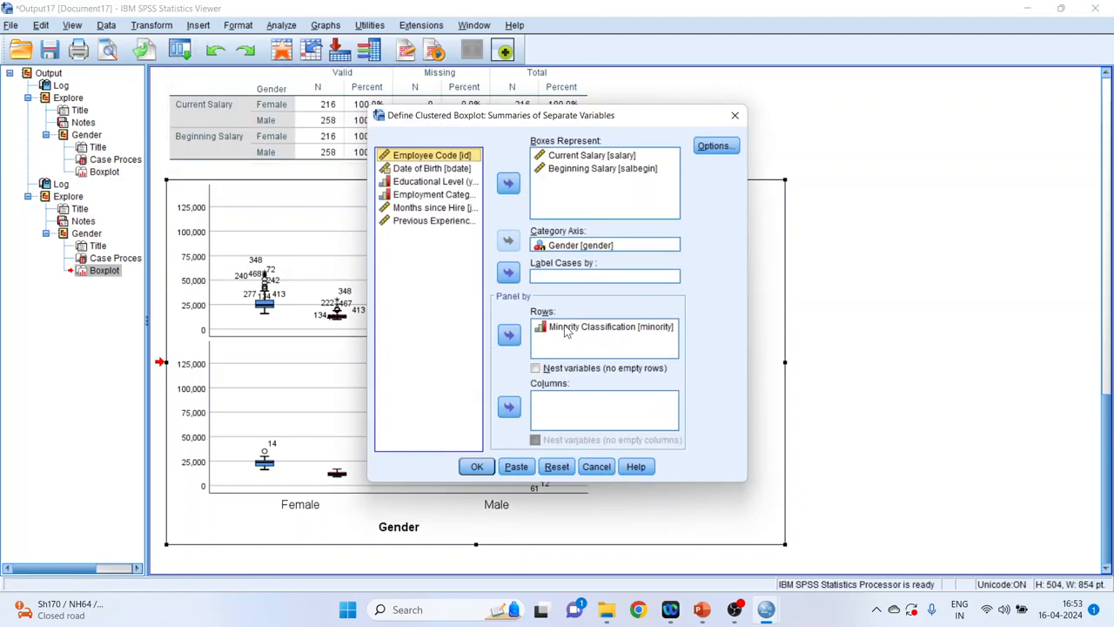
click(509, 407)
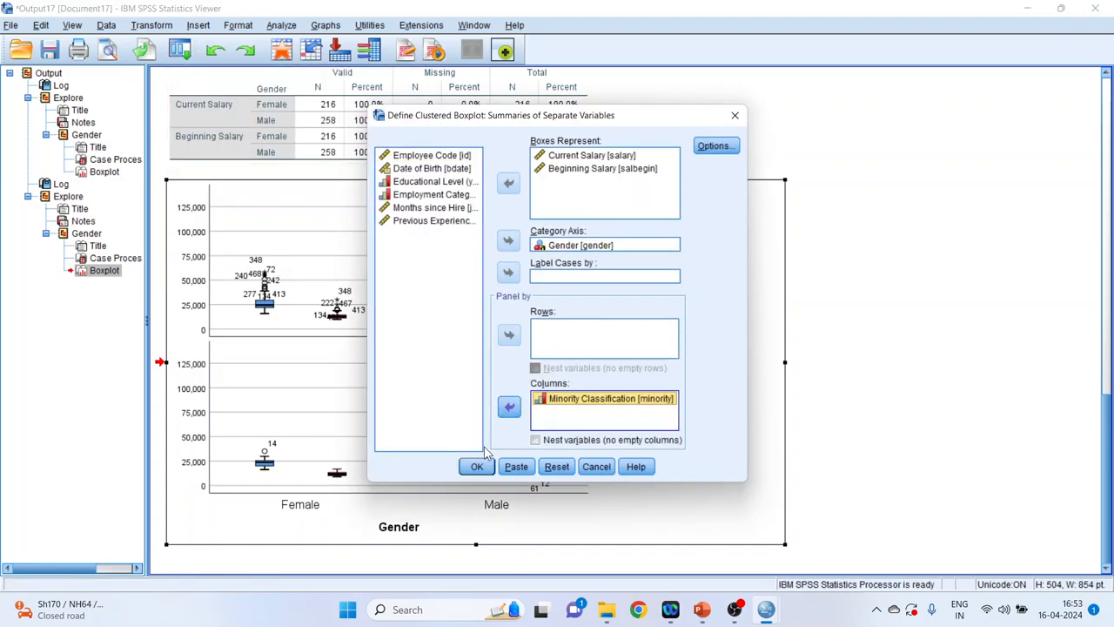
click(477, 467)
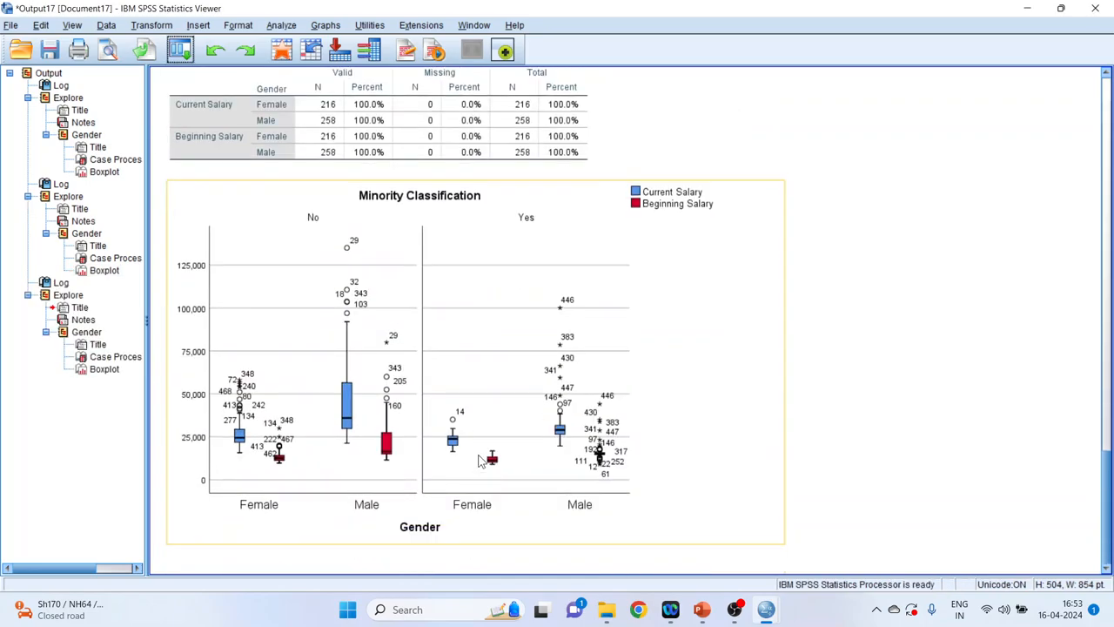
- Switch from the SPSS output to the PowerPoint presentation slides
click(846, 408)
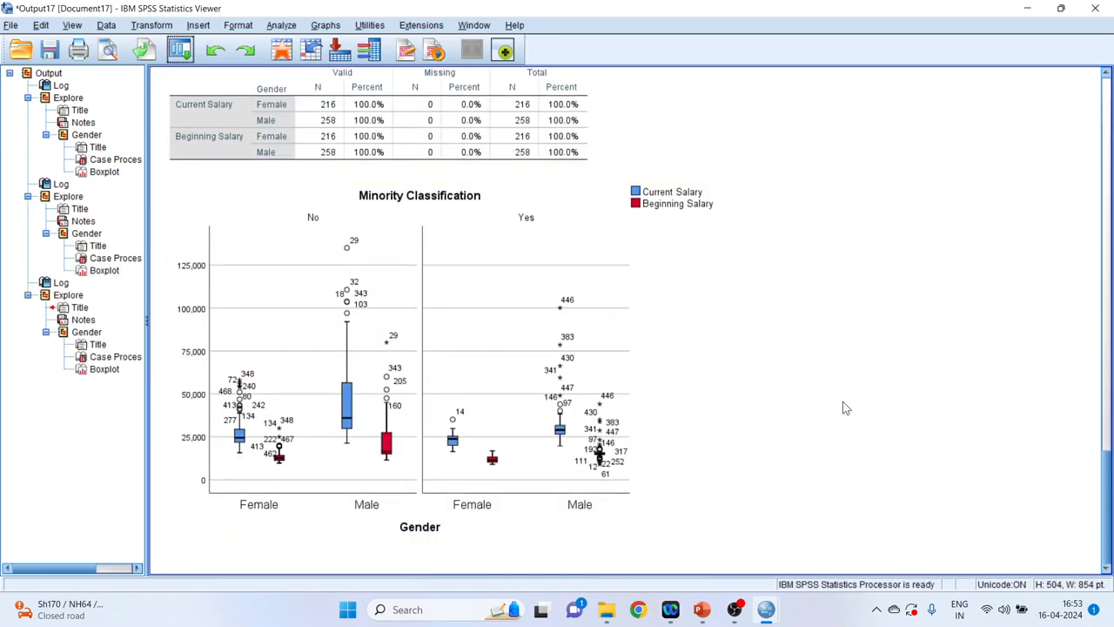
click(695, 609)
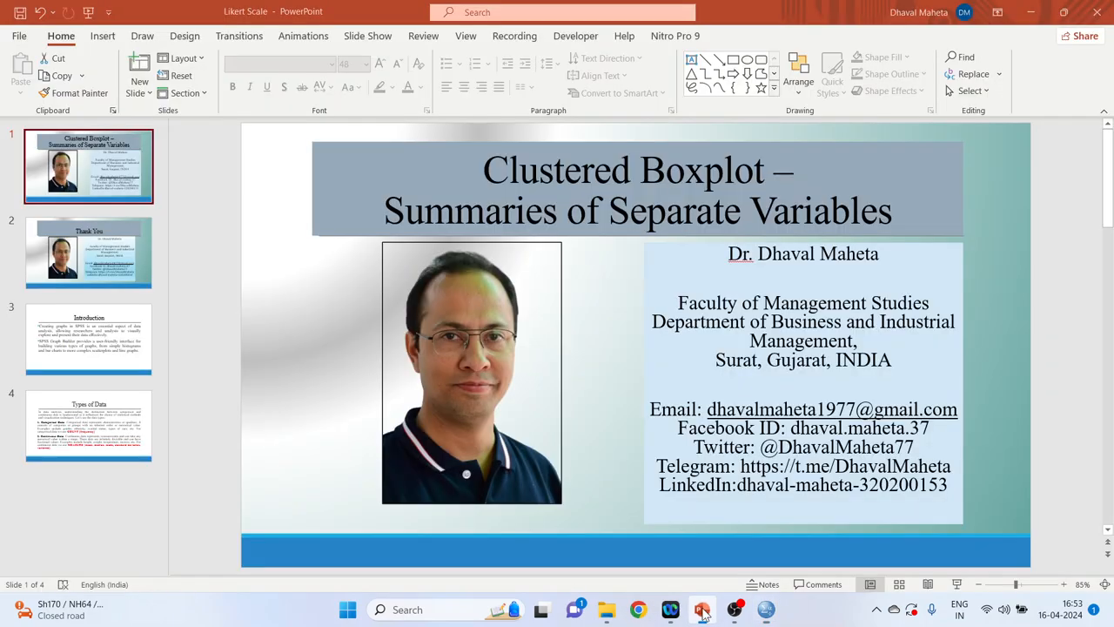